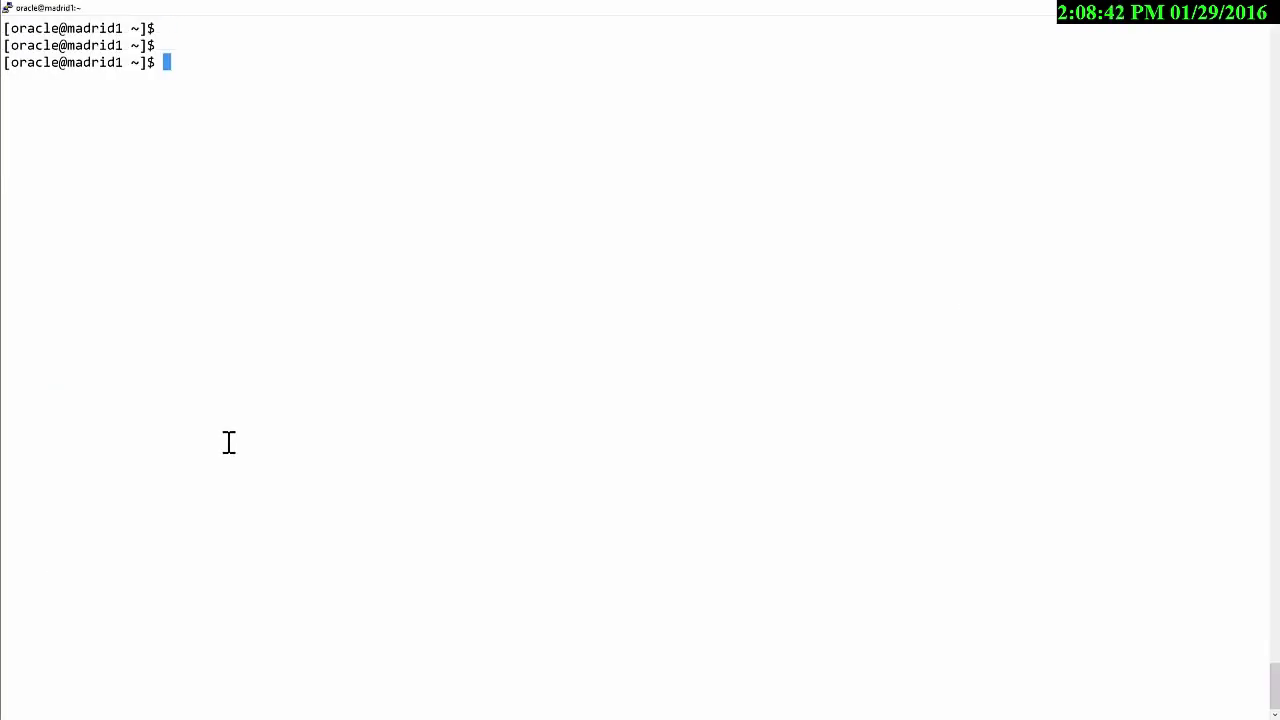
Switch to a root shell on madrid1 with 'su -' and the root password
{"action": "type", "text": "su -"}
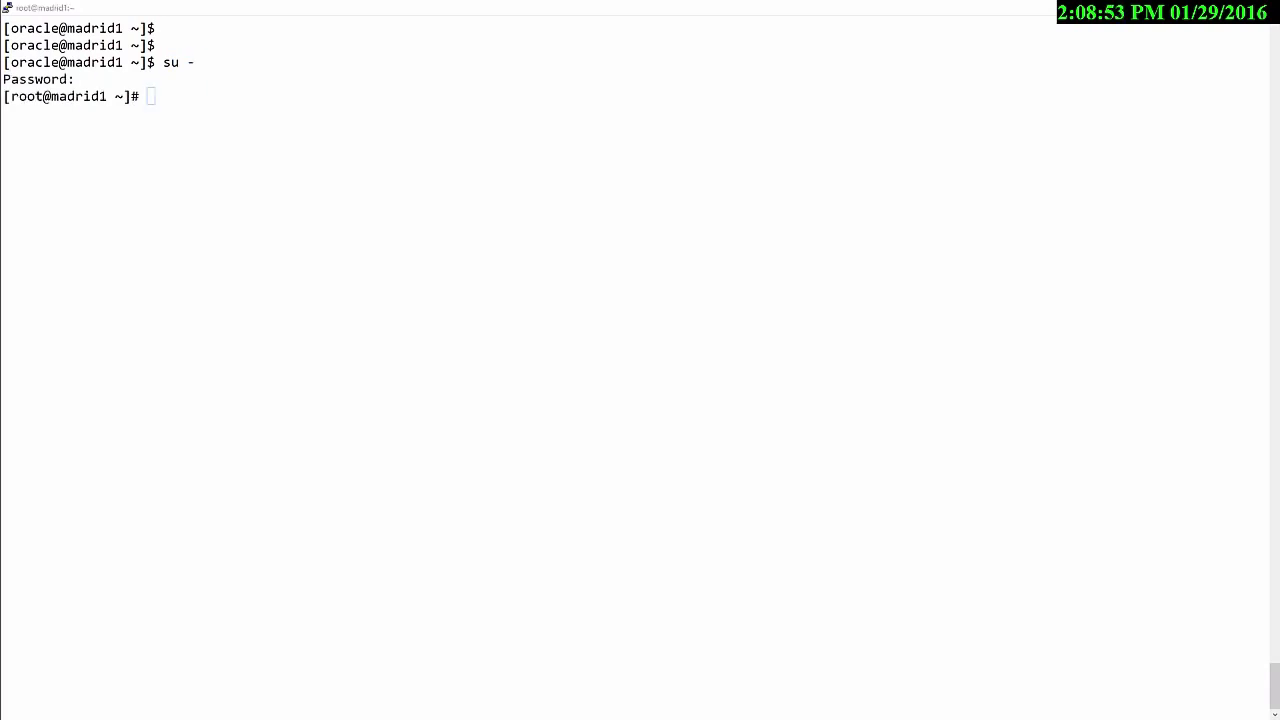
Create an ACFS file system on /dev/asm/vol1-480 with mkfs (format completes at 4.12 GB)
{"action": "type", "text": "mkfs -t acfs -f /dev/asm/vol1"}
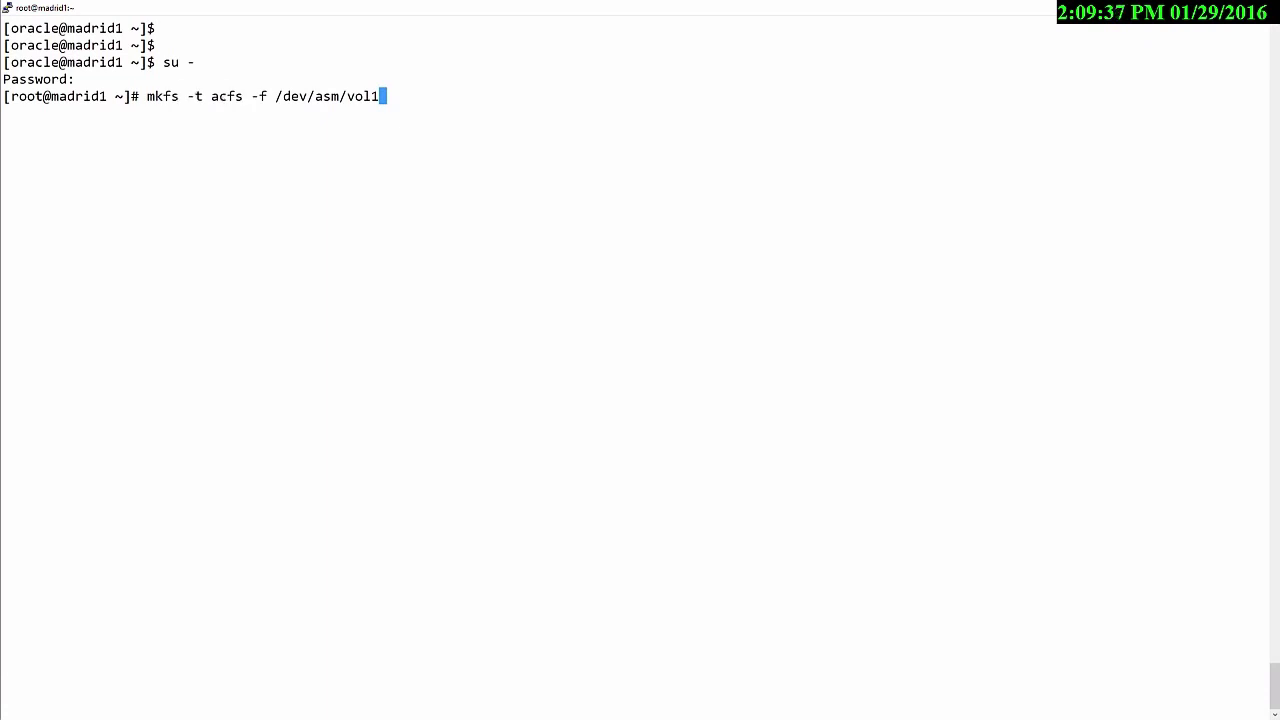
{"action": "type", "text": "-480"}
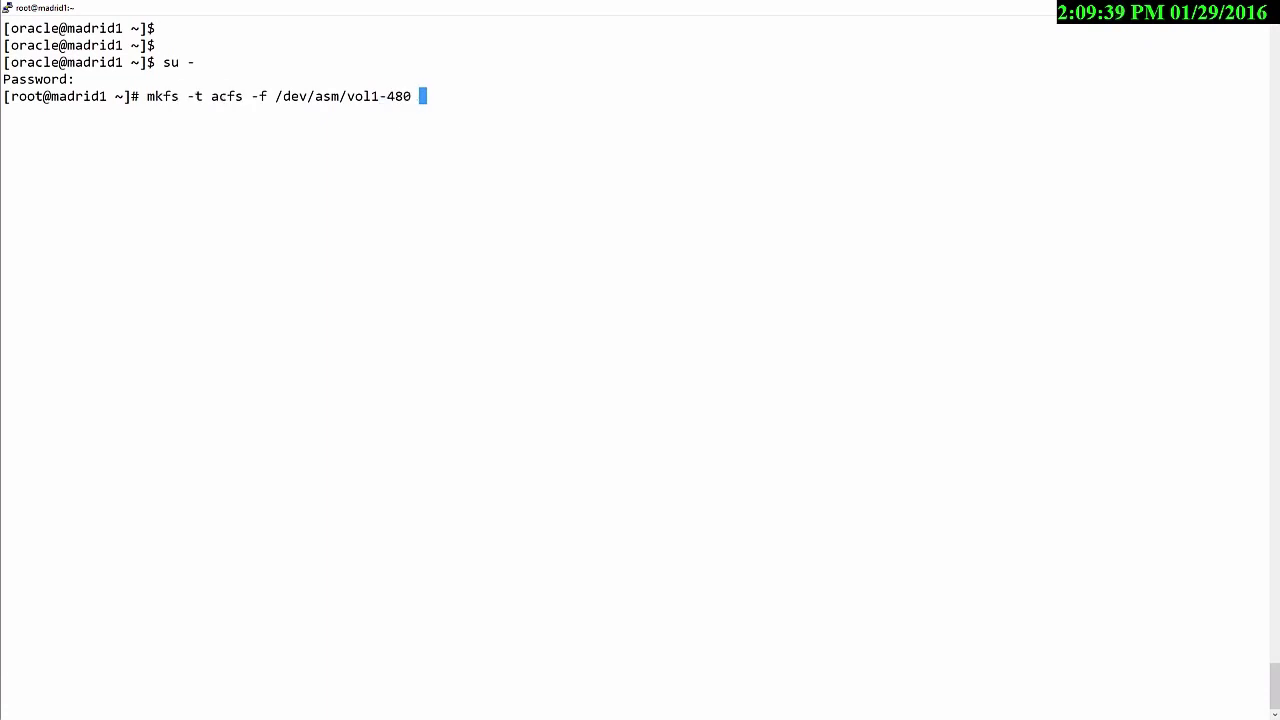
{"action": "mouse_move", "coordinate": [224, 96]}
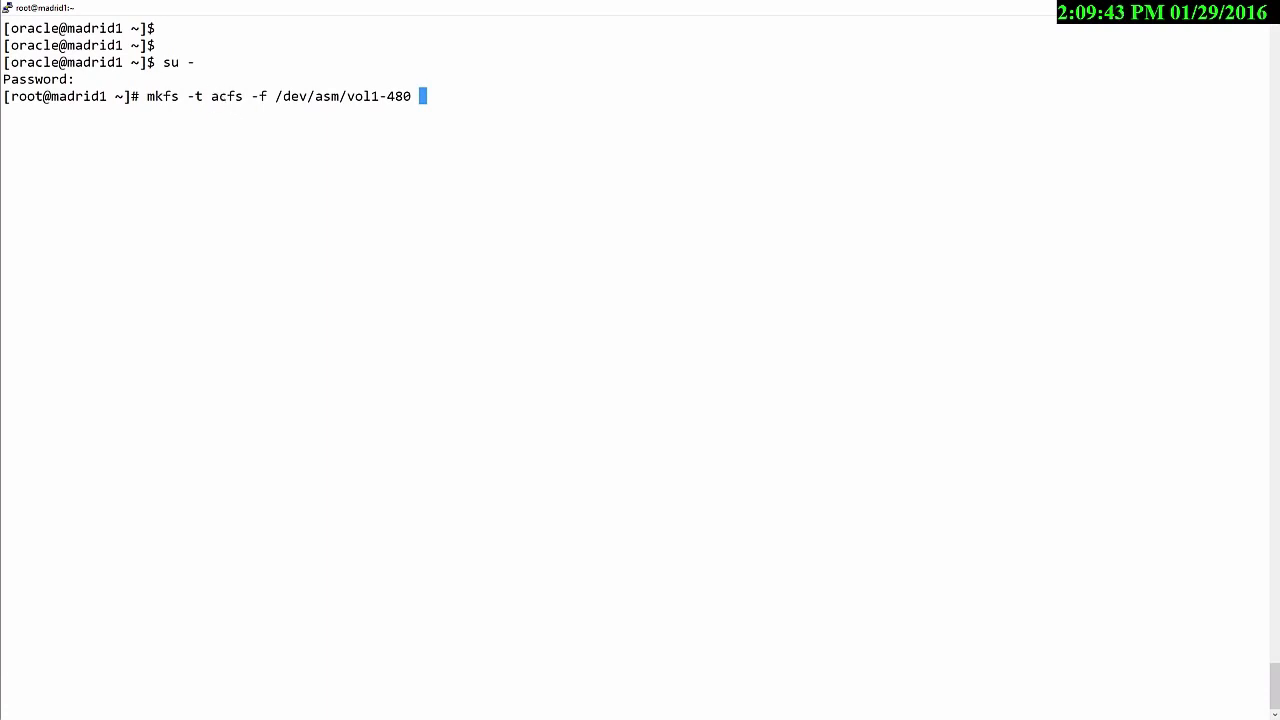
{"action": "double_click", "coordinate": [224, 96]}
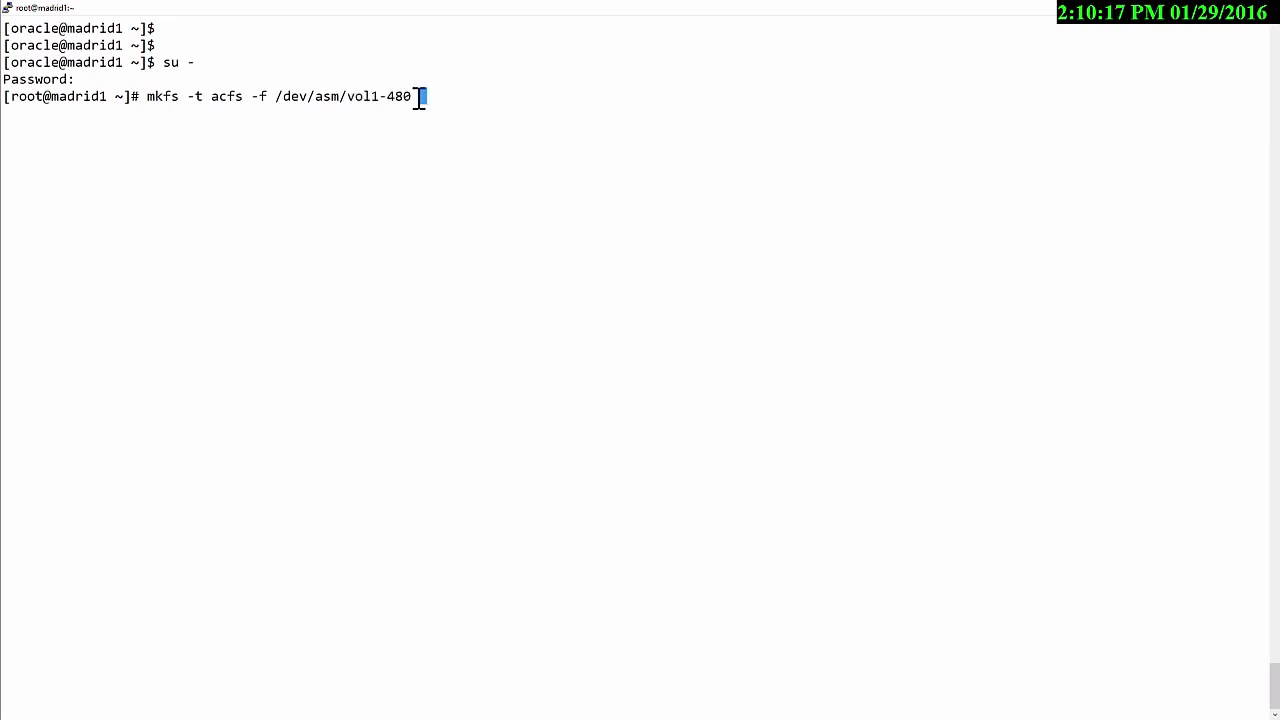
{"action": "key", "text": "Return"}
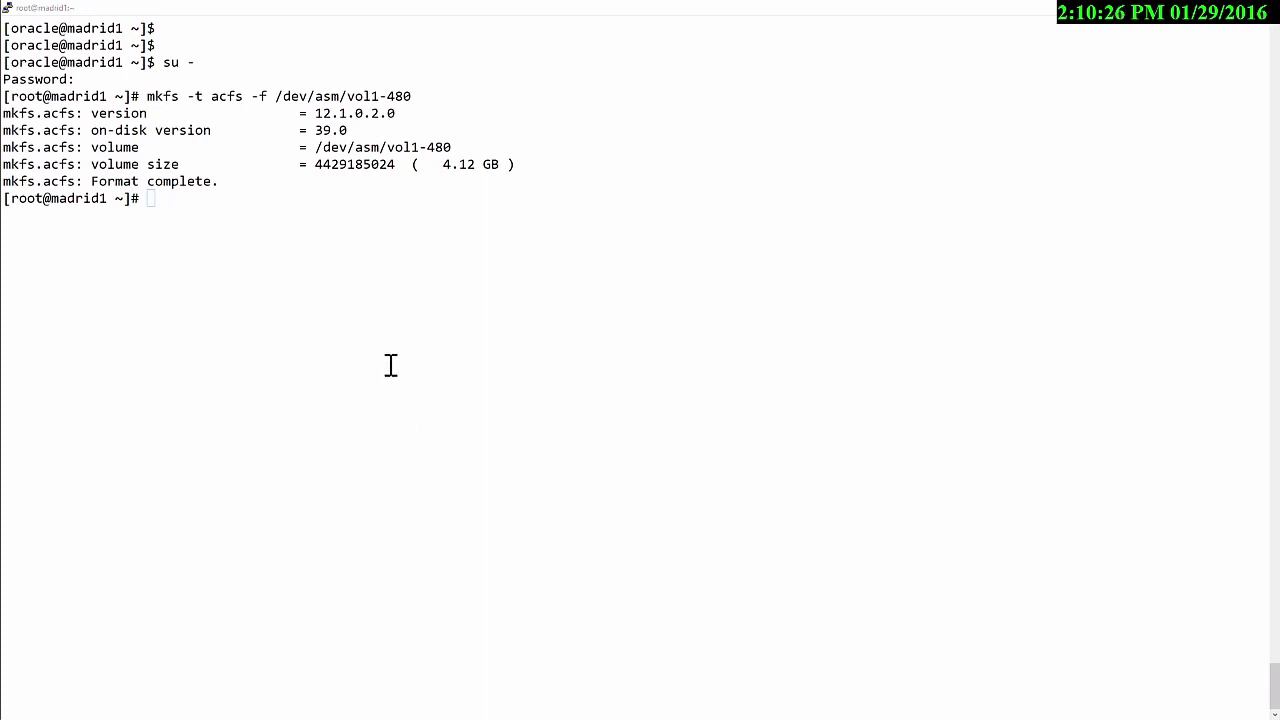
Create a second ACFS file system on /dev/asm/vol2-35 with mkfs
{"action": "type", "text": "mkfs -t acfs -f /dev/asm/vol2-35"}
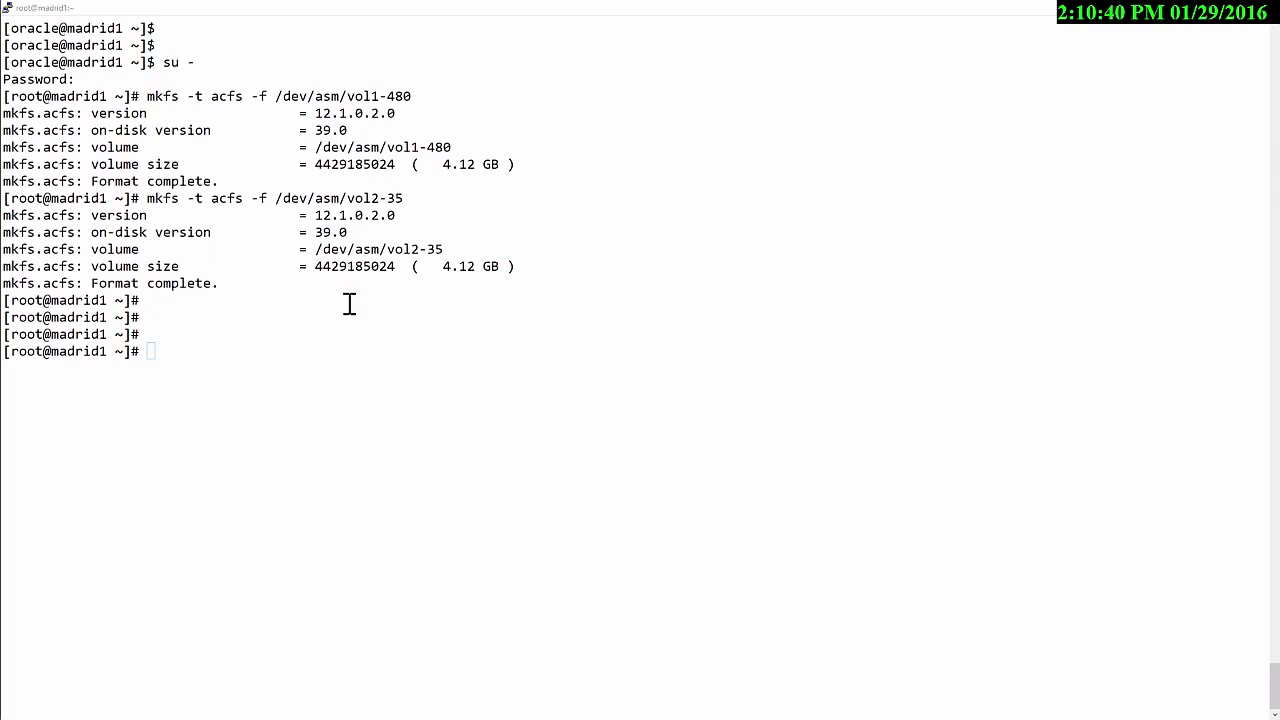
Create /mnt/vol1 and mount /dev/asm/vol1-480 on it as ACFS
{"action": "type", "text": "mkdir /mnt/vol1"}
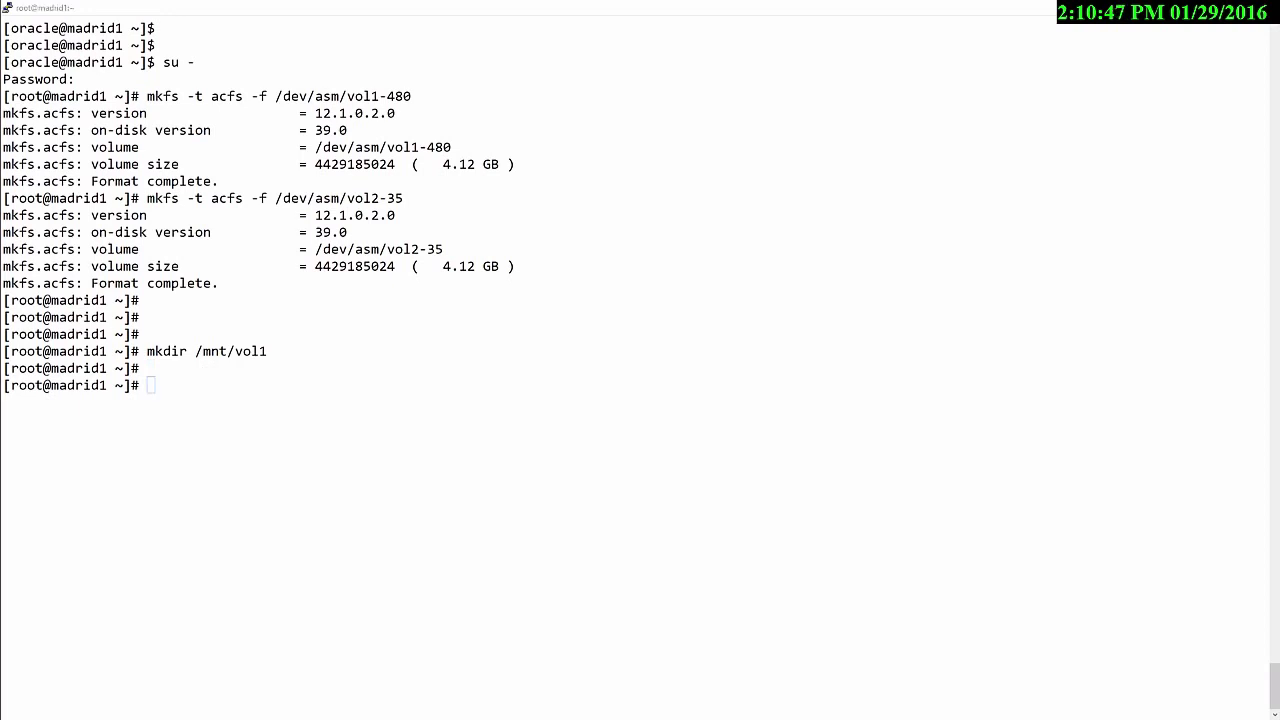
{"action": "type", "text": "mount -t acfs /dev/asm/vol1 /mnt/vol1"}
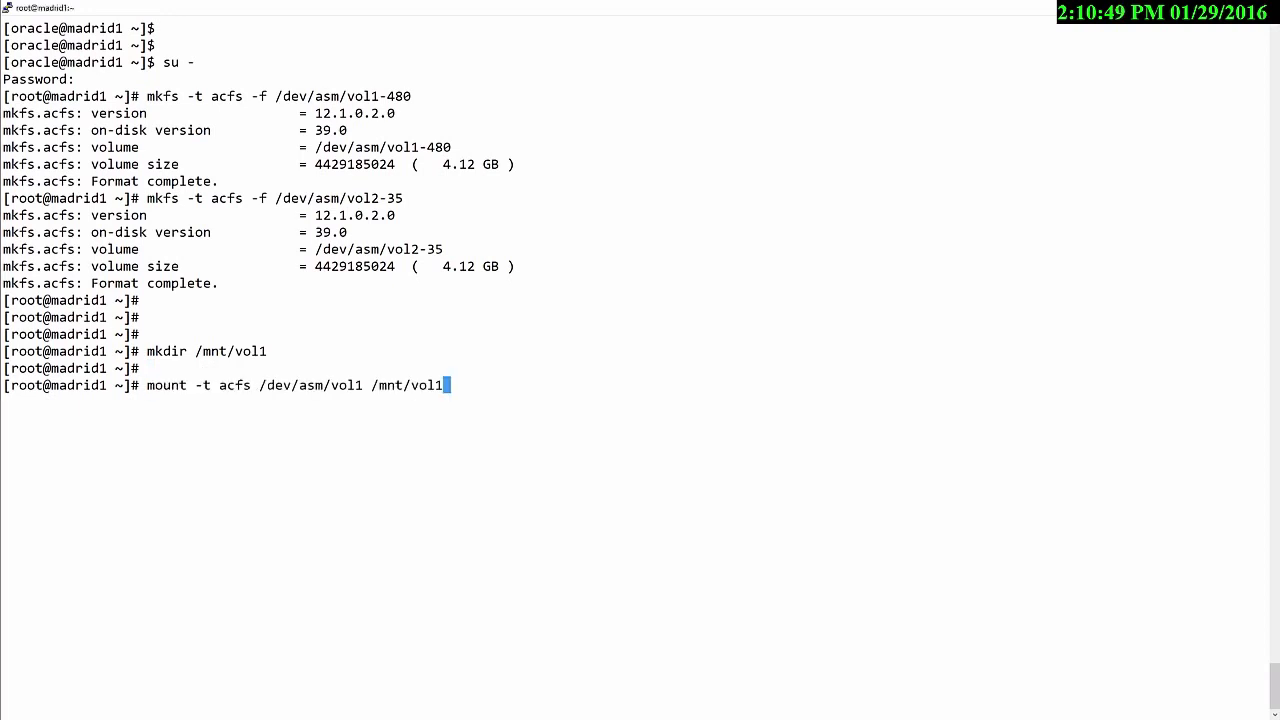
{"action": "type", "text": "/"}
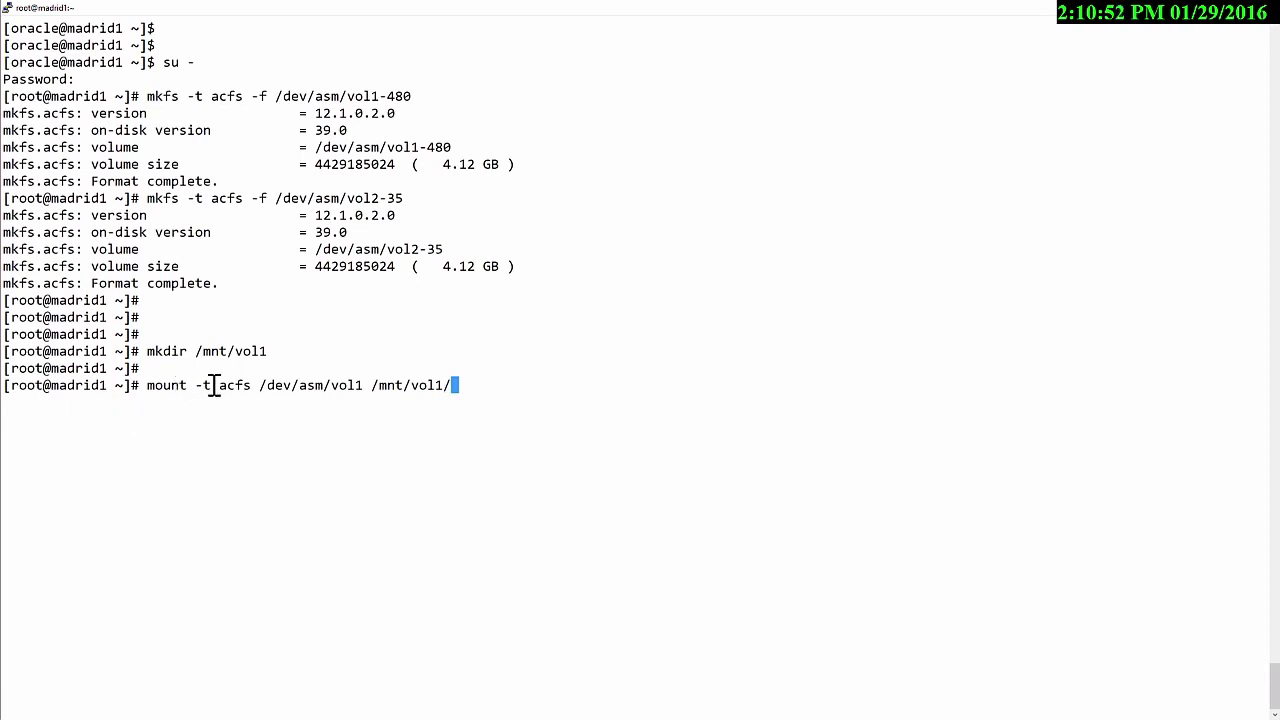
{"action": "double_click", "coordinate": [310, 384]}
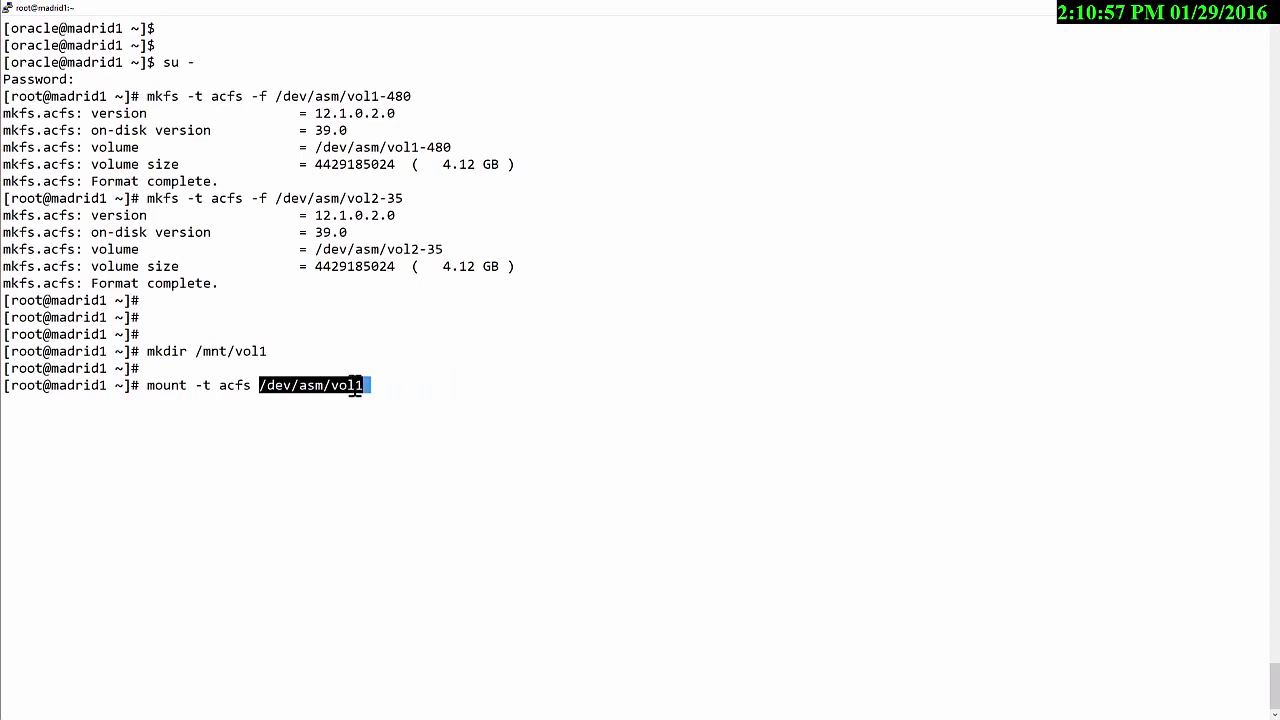
{"action": "type", "text": "-480"}
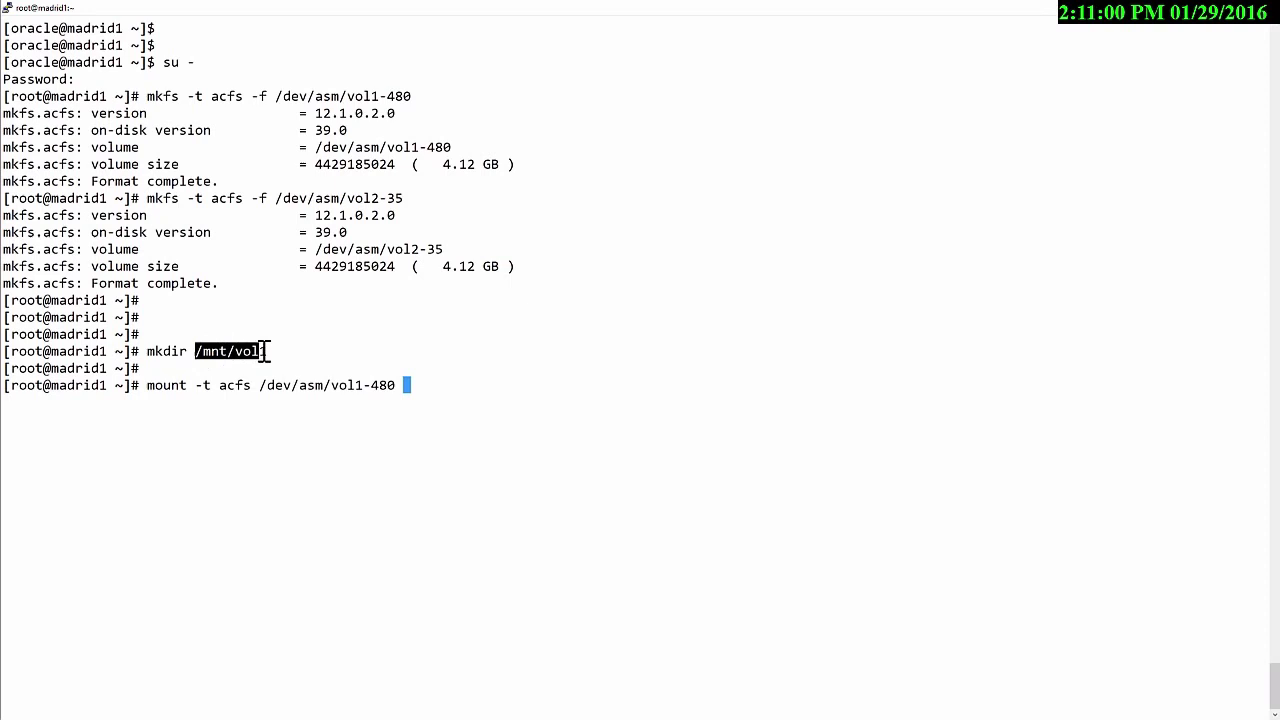
{"action": "type", "text": "/mnt/vol1"}
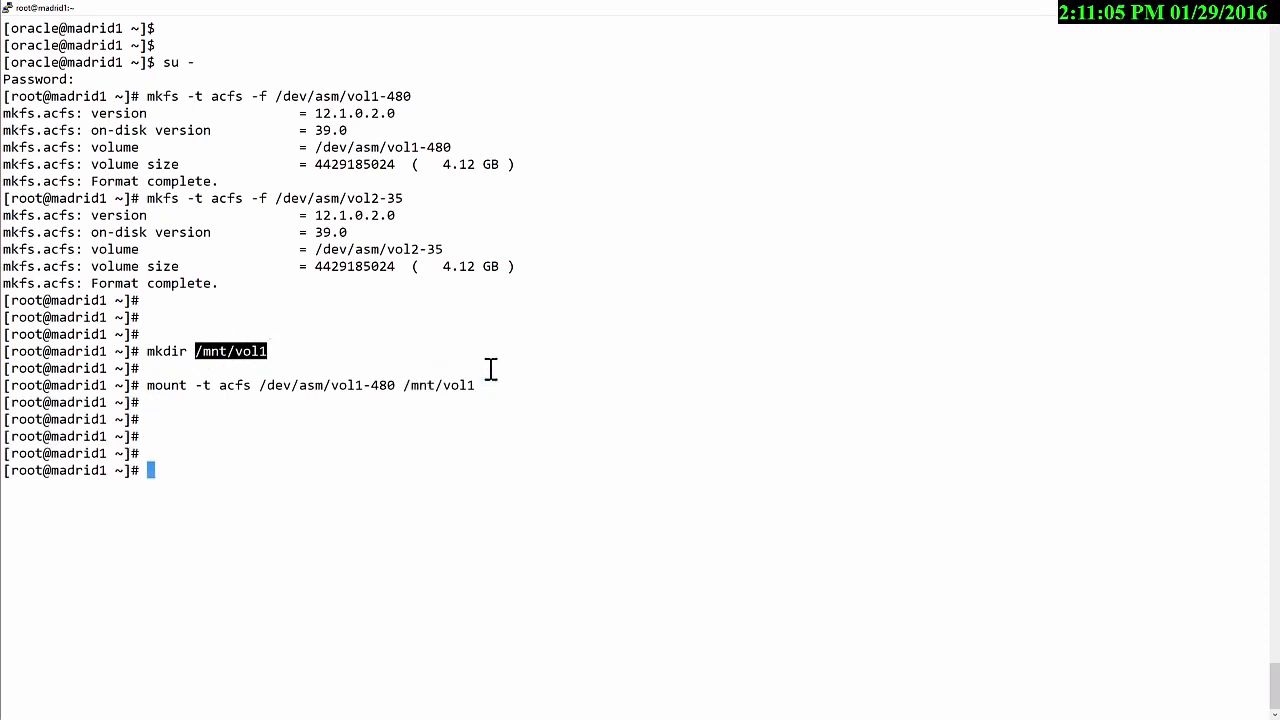
Confirm with df -h that /mnt/vol1 is mounted at 4.2G, 2% used
{"action": "type", "text": "df -h"}
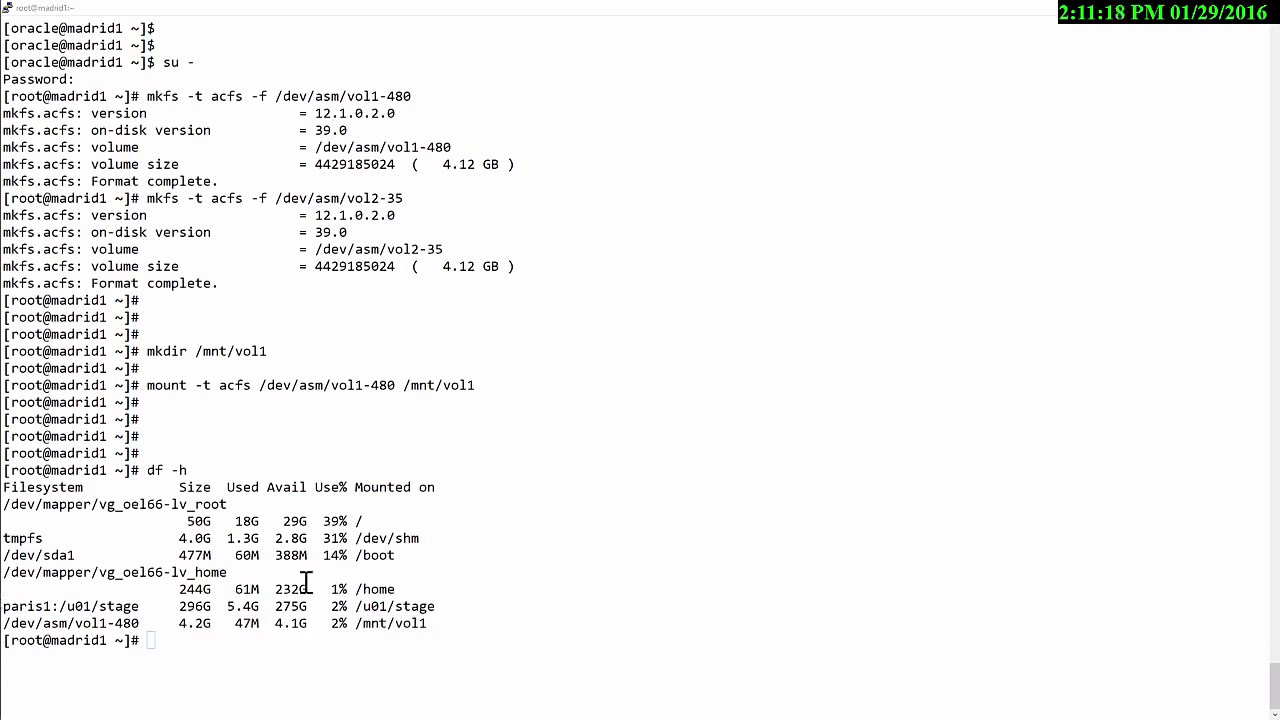
Log in to madrid2 as root over ssh and create /mnt/vol2
{"action": "type", "text": "ssh madrid2"}
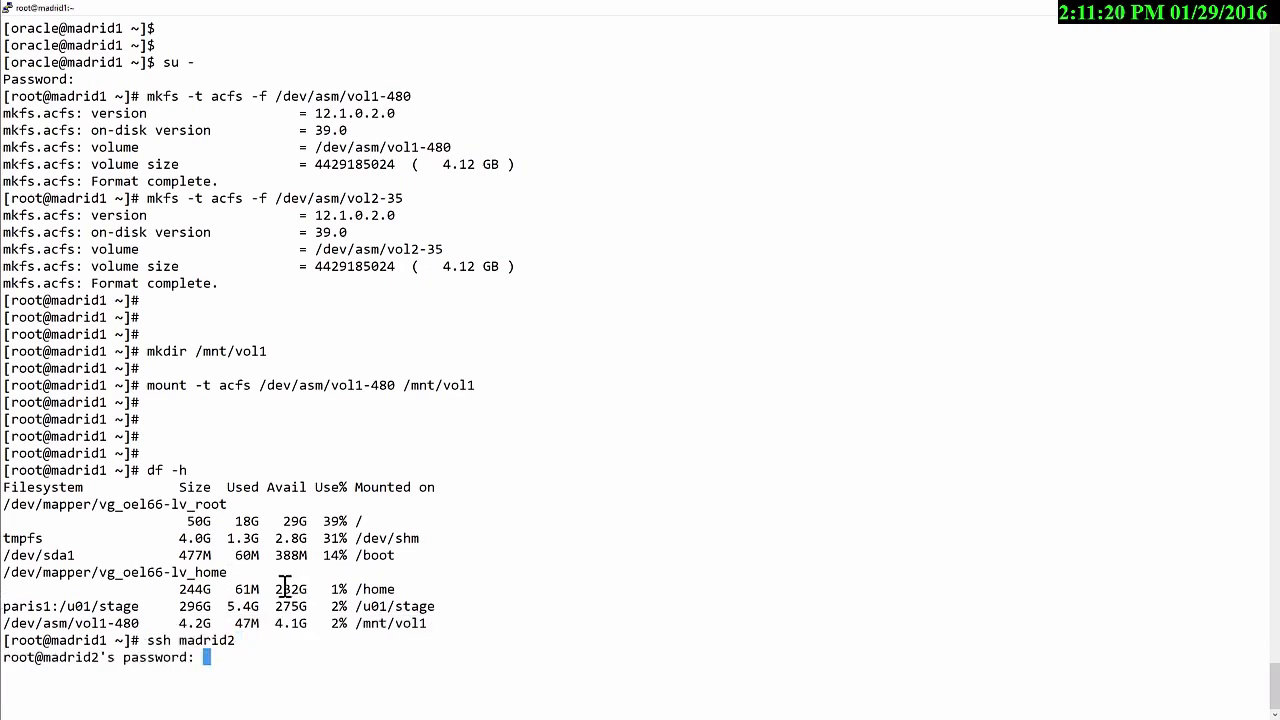
{"action": "key", "text": "Return"}
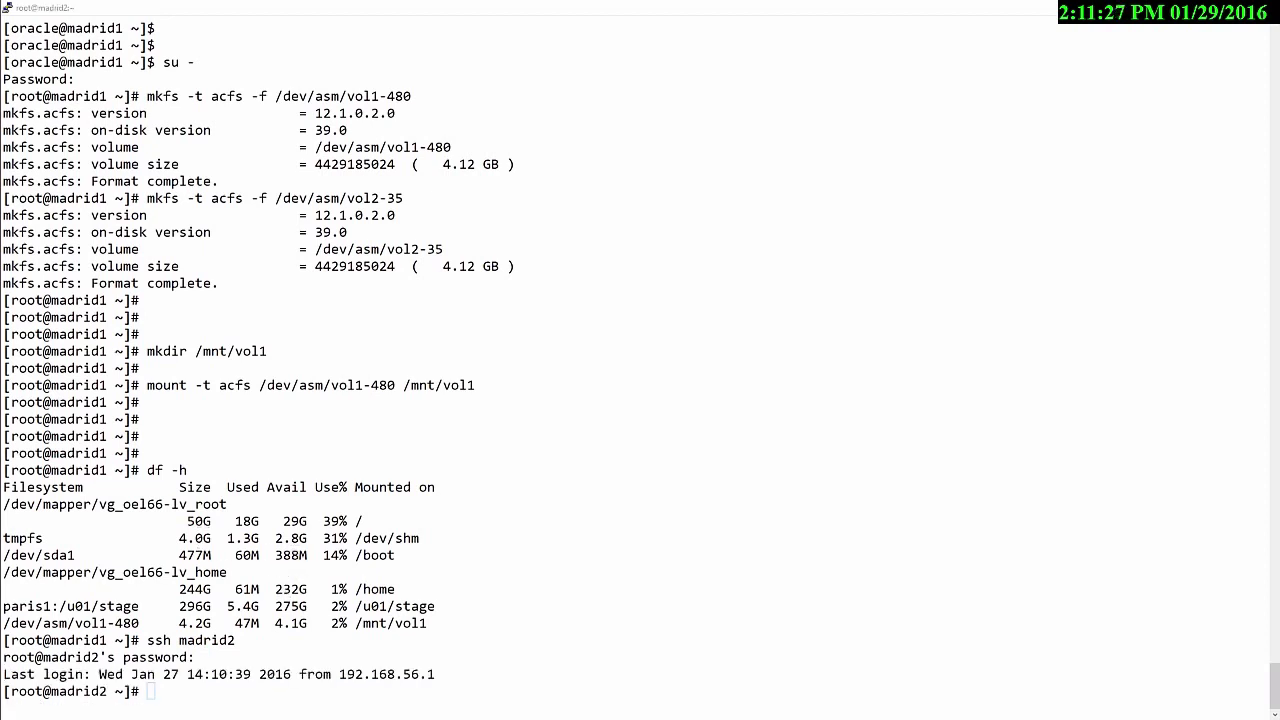
{"action": "type", "text": "mkdir /mnt/vol2"}
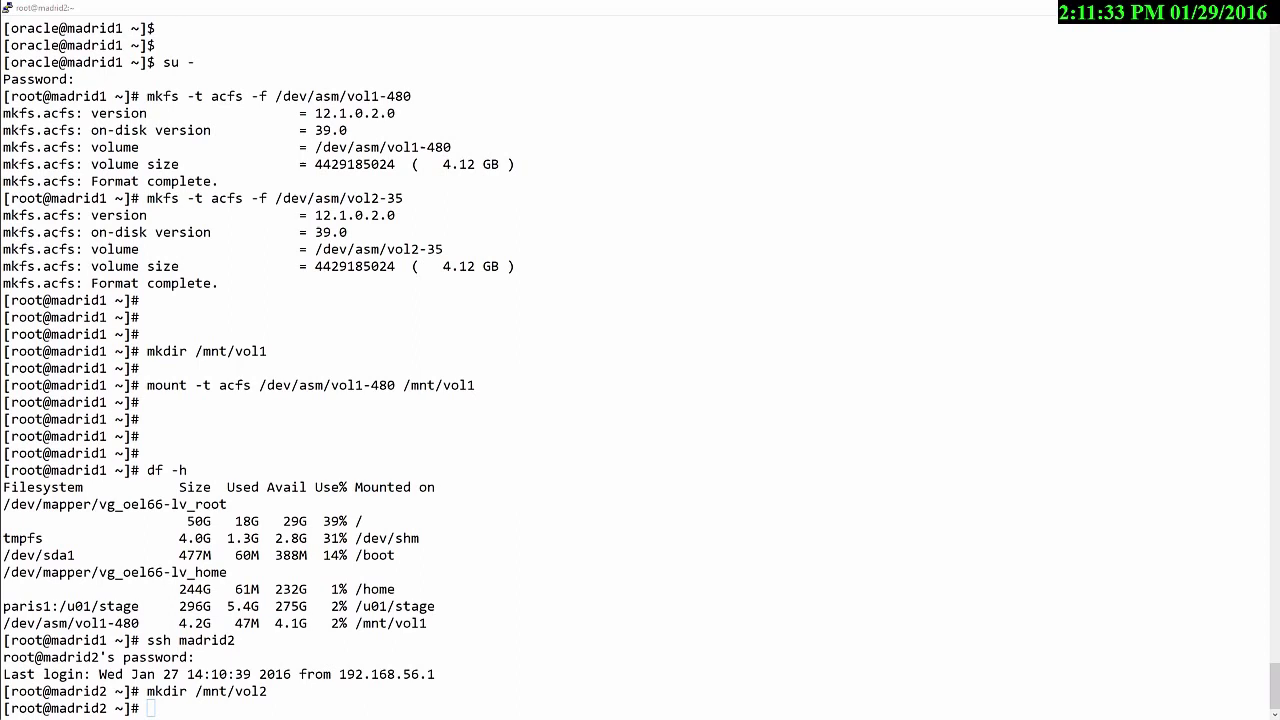
Begin the ACFS mount command for /dev/asm/vol2-35
{"action": "type", "text": "mount -t acfs /dev/asm/vol2"}
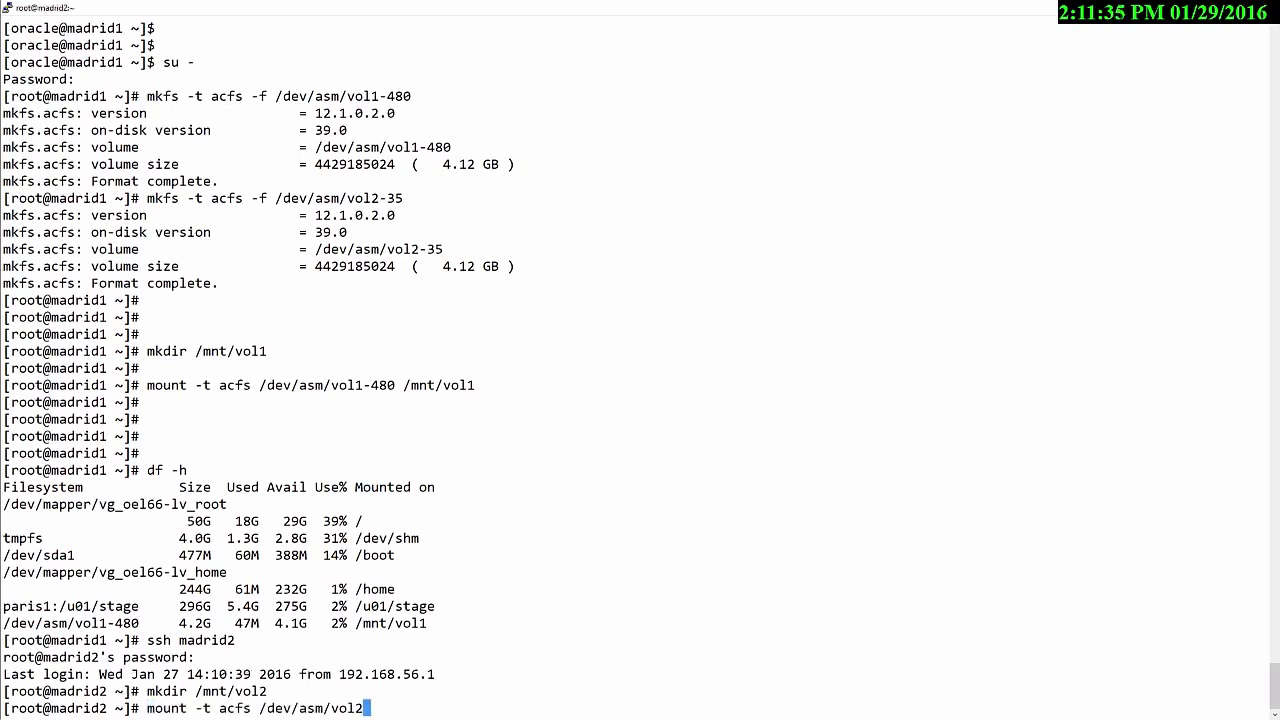
{"action": "type", "text": "-35"}
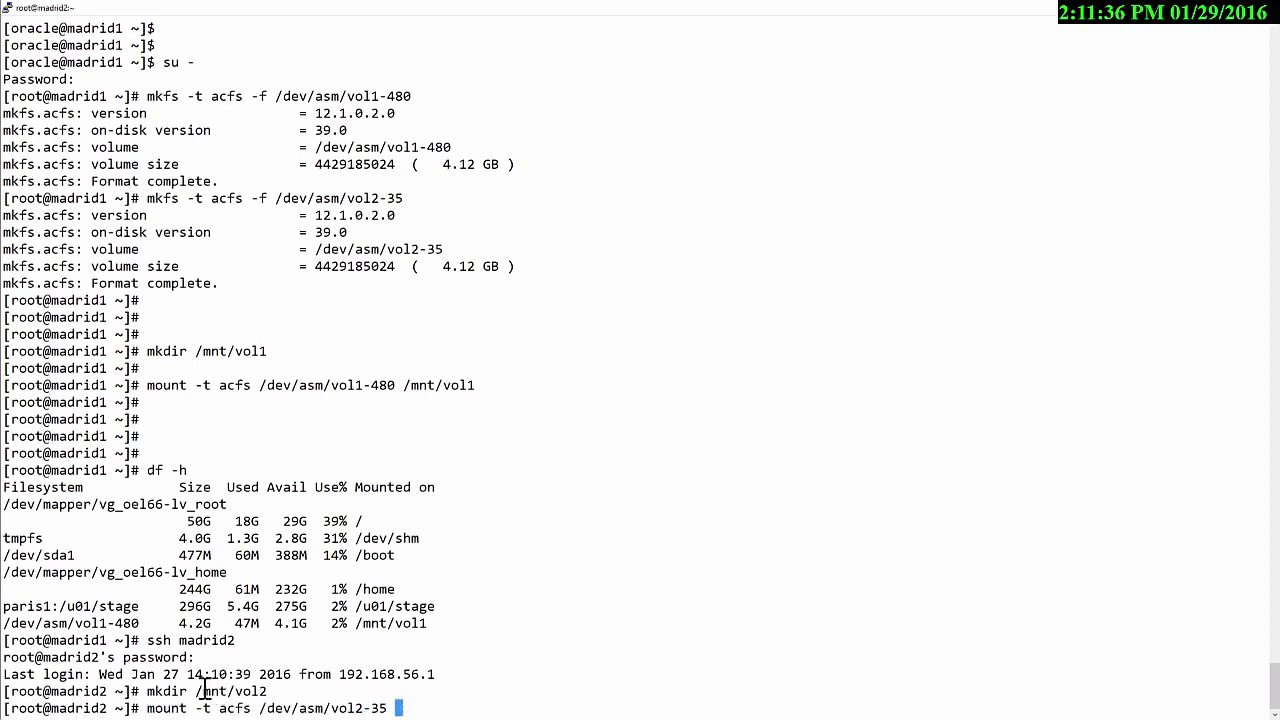